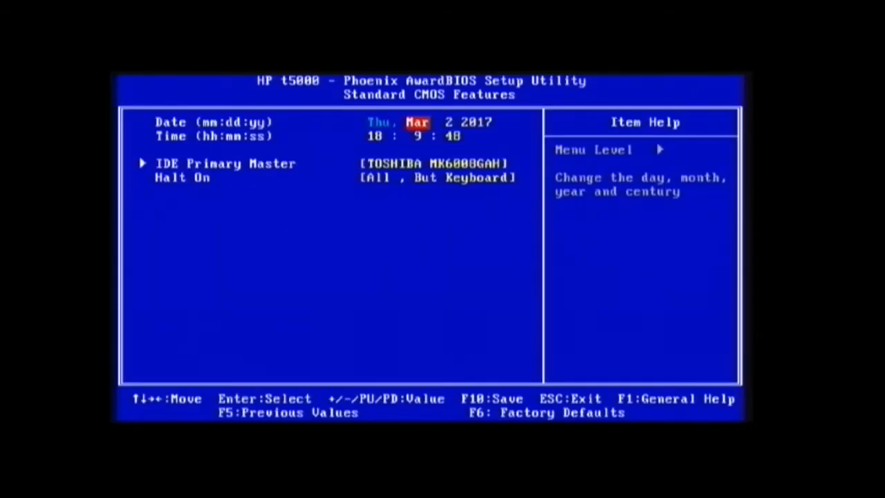
Check date and time, move to IDE Primary Master, then leave Standard CMOS Features
key(down)
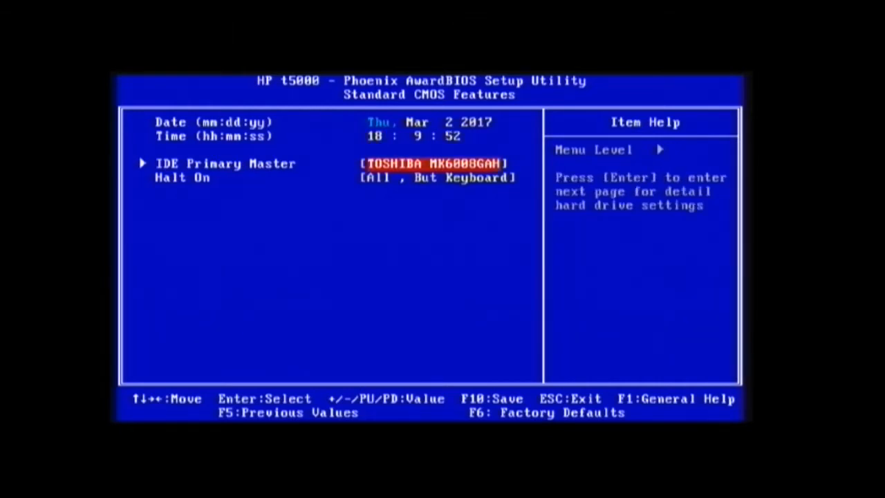
key(Escape)
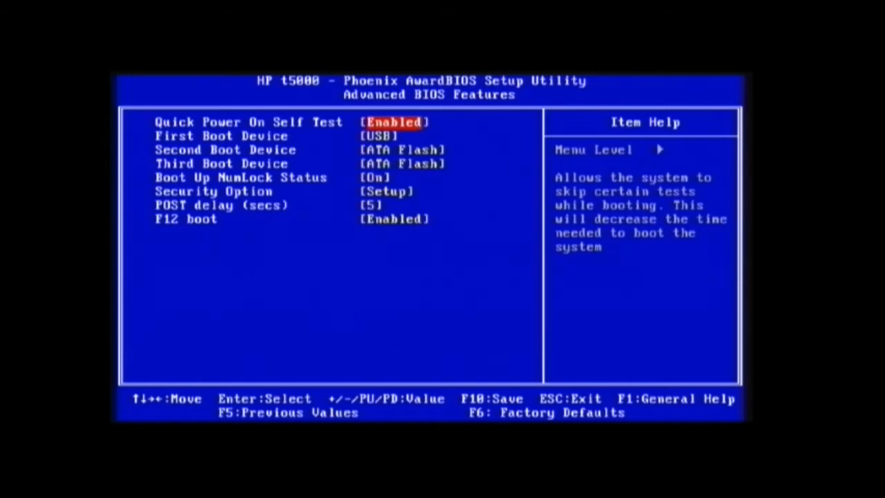
Confirm boot order is USB first, ATA Flash second, then return to the main menu
key(Down)
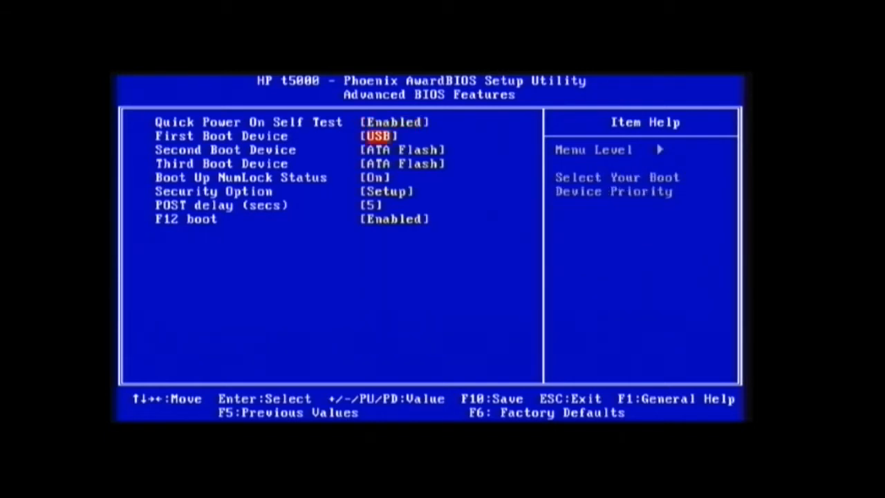
key(Down)
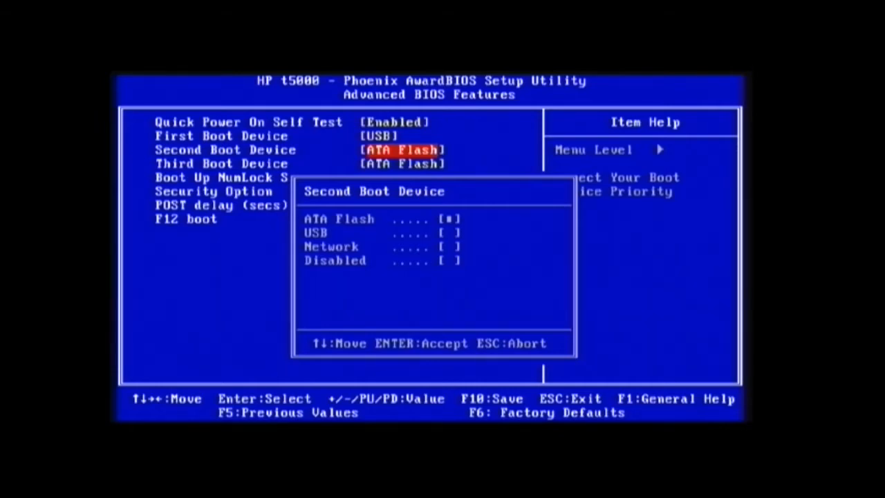
key(Escape)
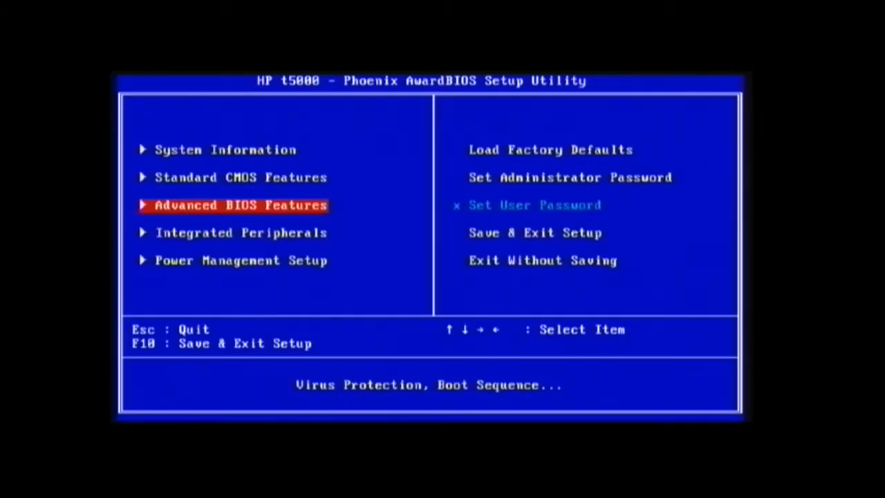
Step through Integrated Peripherals from audio and network down to the serial and parallel ports
key(Down)
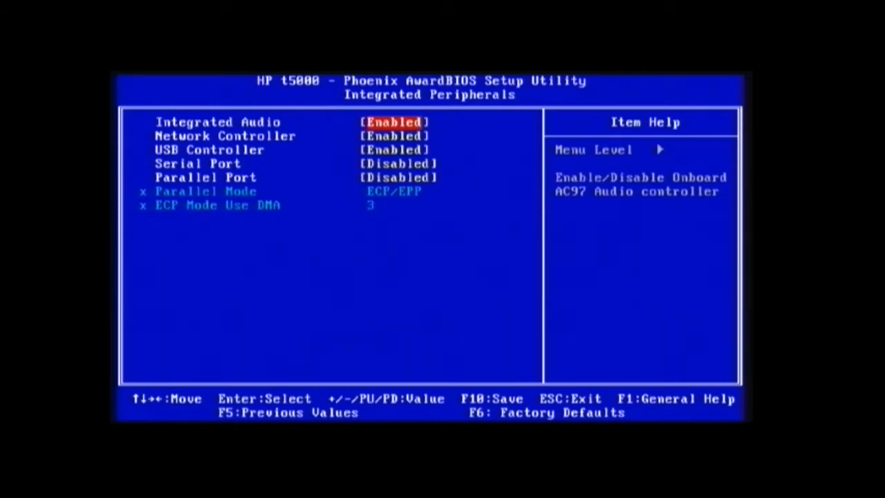
key(Down)
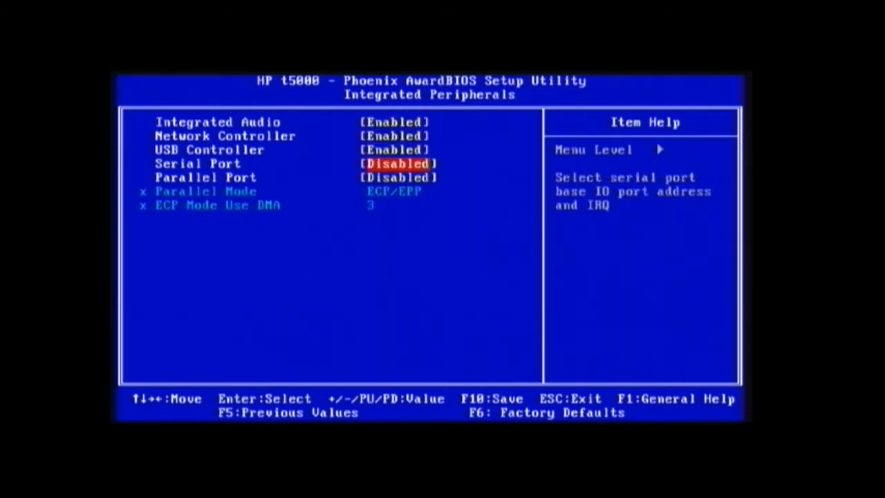
key(Down)
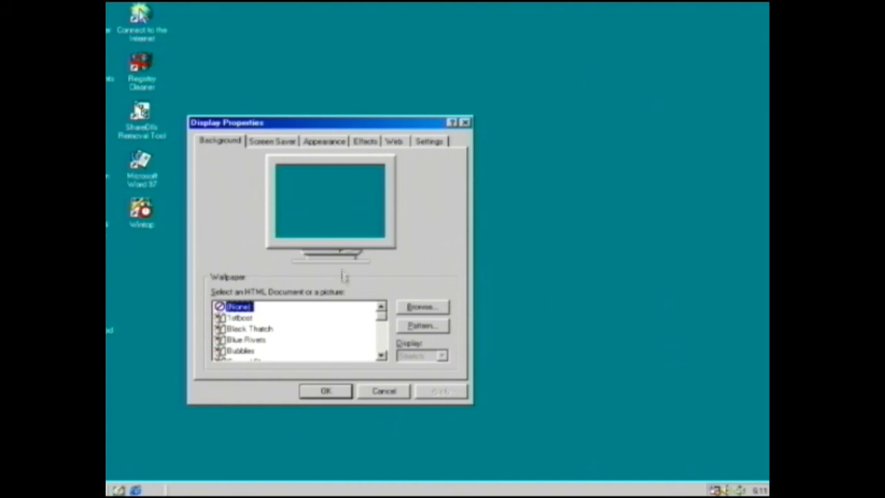
Lower the screen area to 640 by 480 pixels in Display Properties and apply it
click(428, 141)
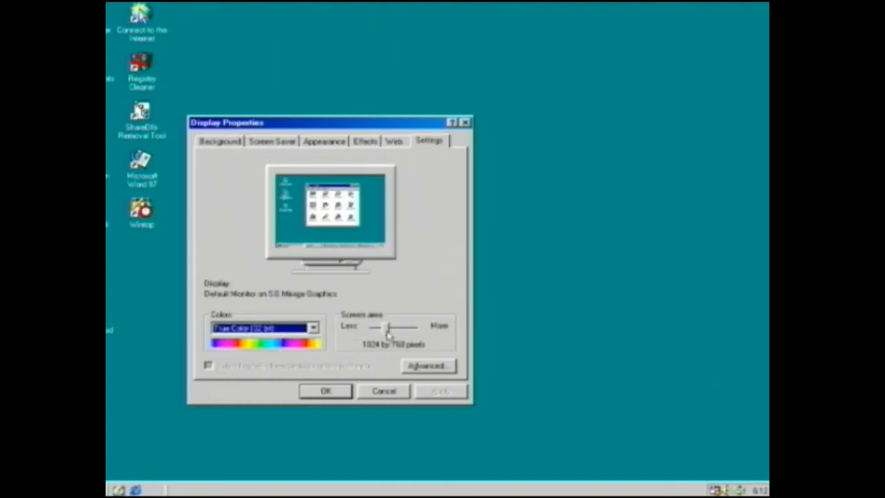
drag(387, 326, 370, 326)
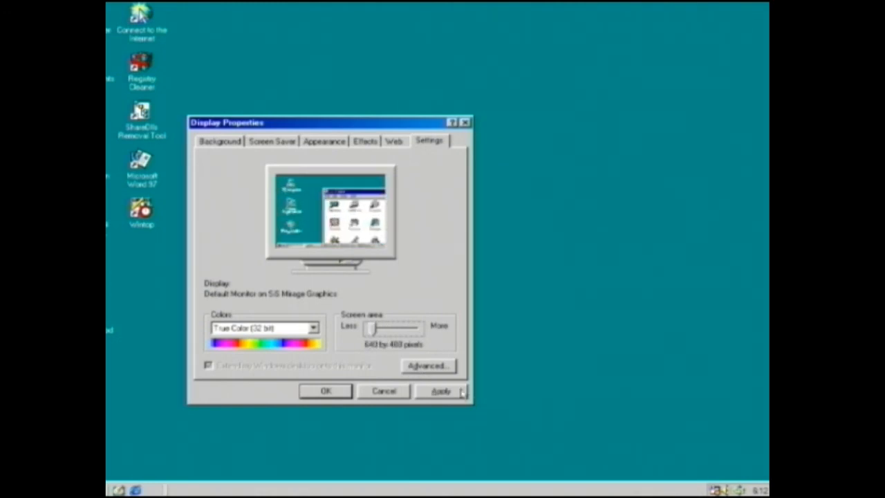
click(439, 389)
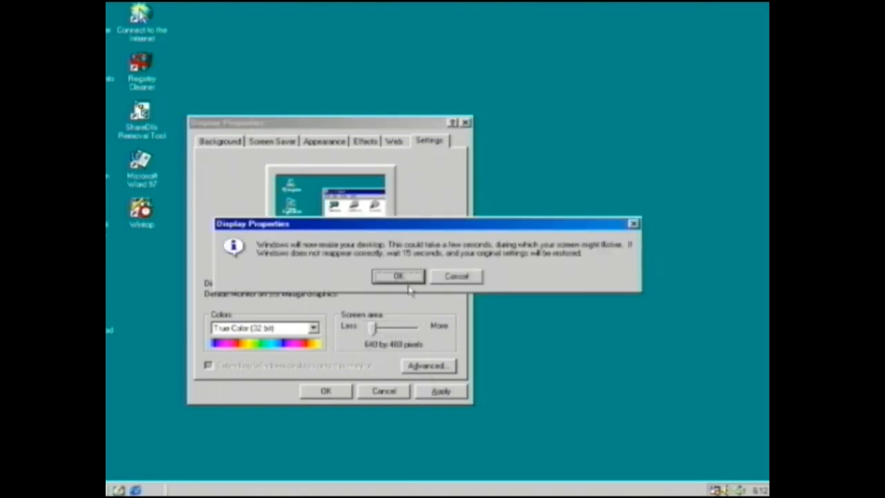
Keep the 640 by 480 resize, then raise the pending screen area to 2048 by 1536
click(398, 277)
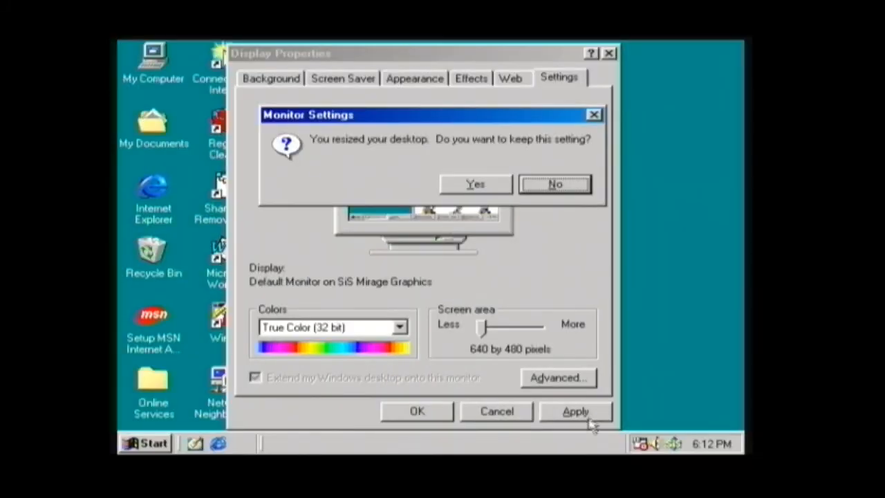
mouse_move(470, 178)
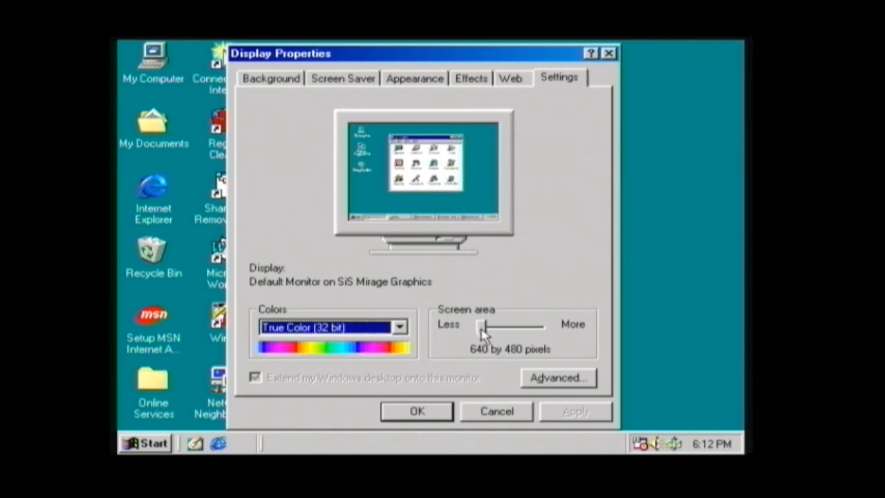
drag(484, 326, 542, 326)
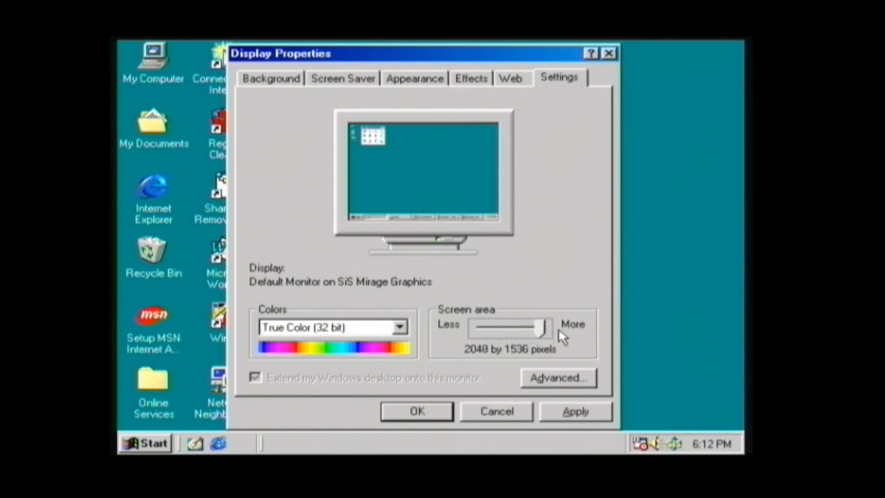
mouse_move(567, 339)
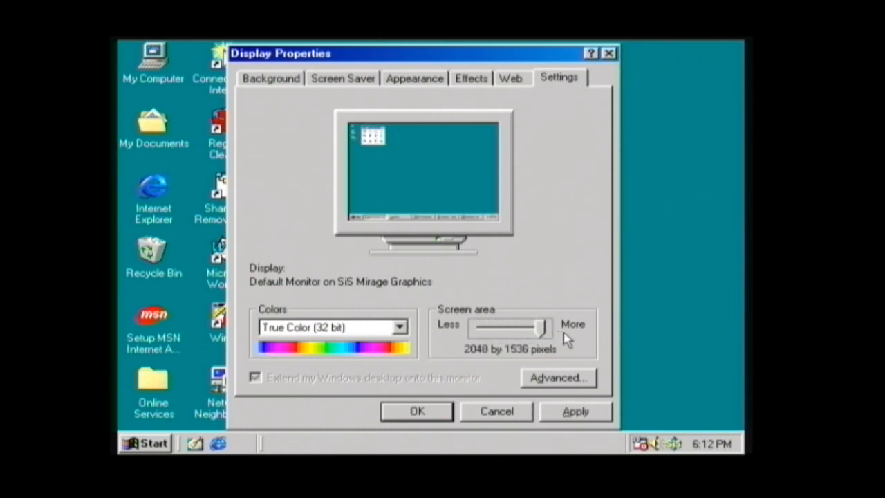